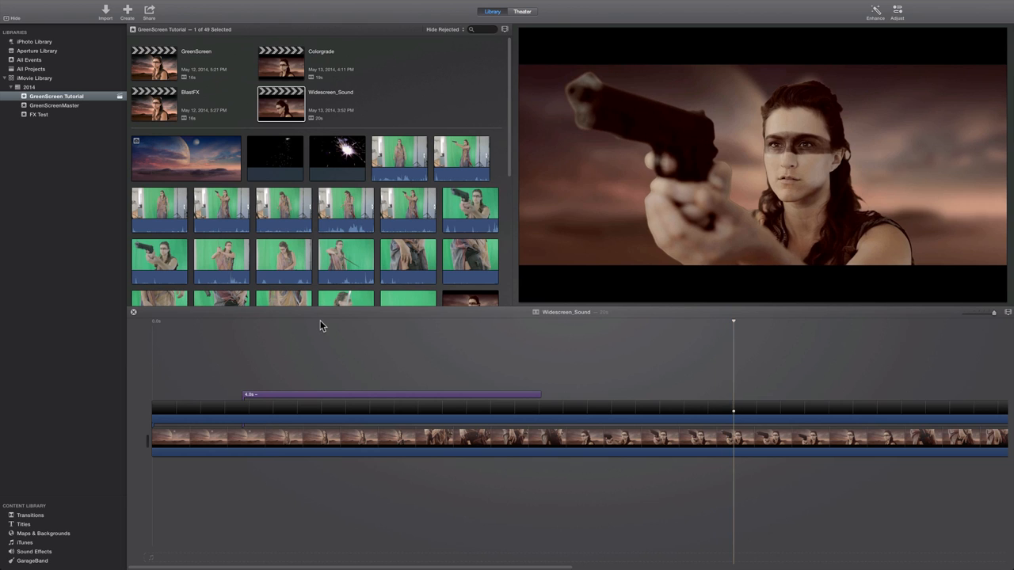
Play through the silent green-screen desert clip, then bring up the Freesound website.
click(321, 393)
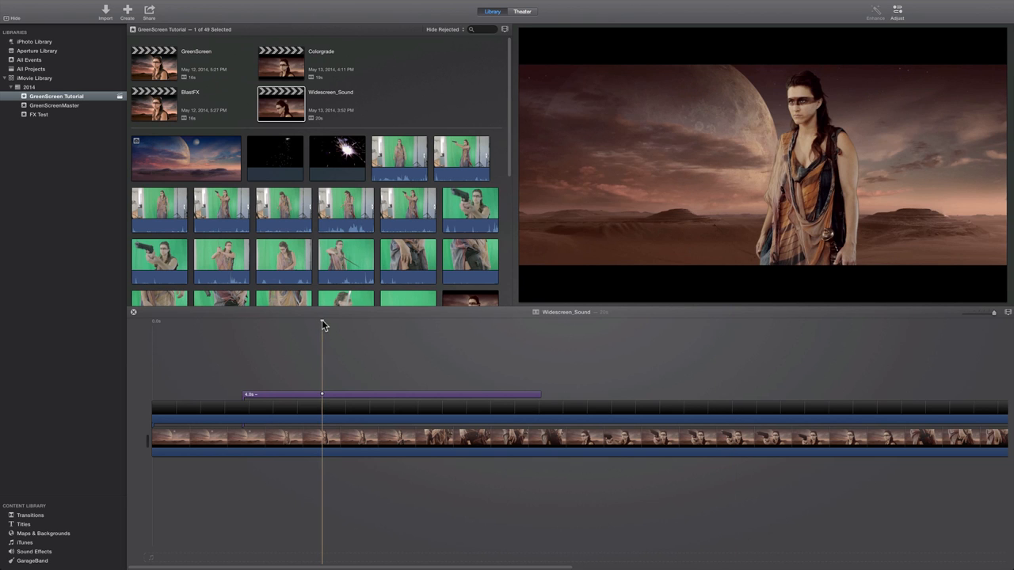
click(154, 64)
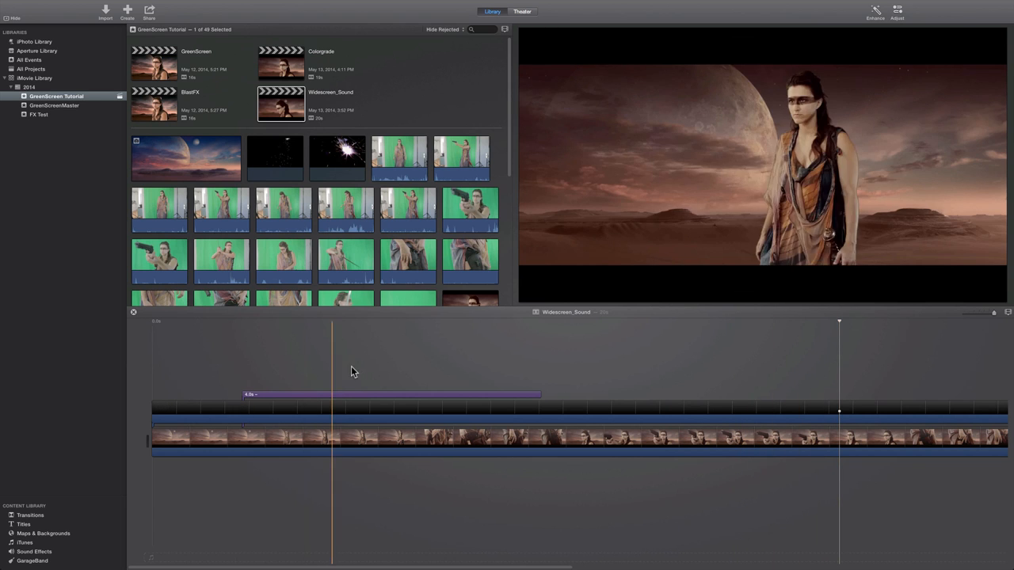
click(291, 332)
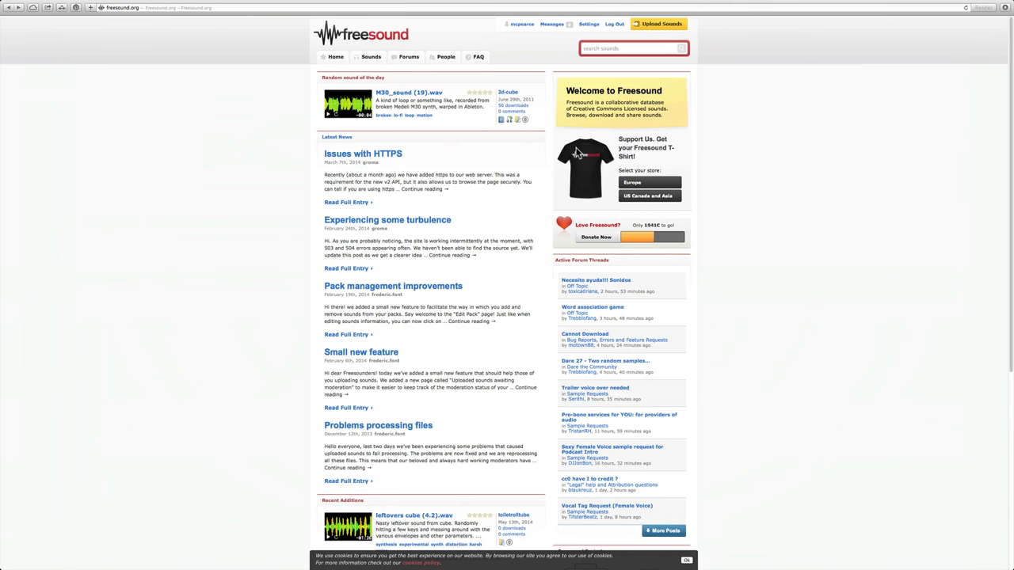
Leave the Freesound home page and return to the iMovie project window.
click(628, 48)
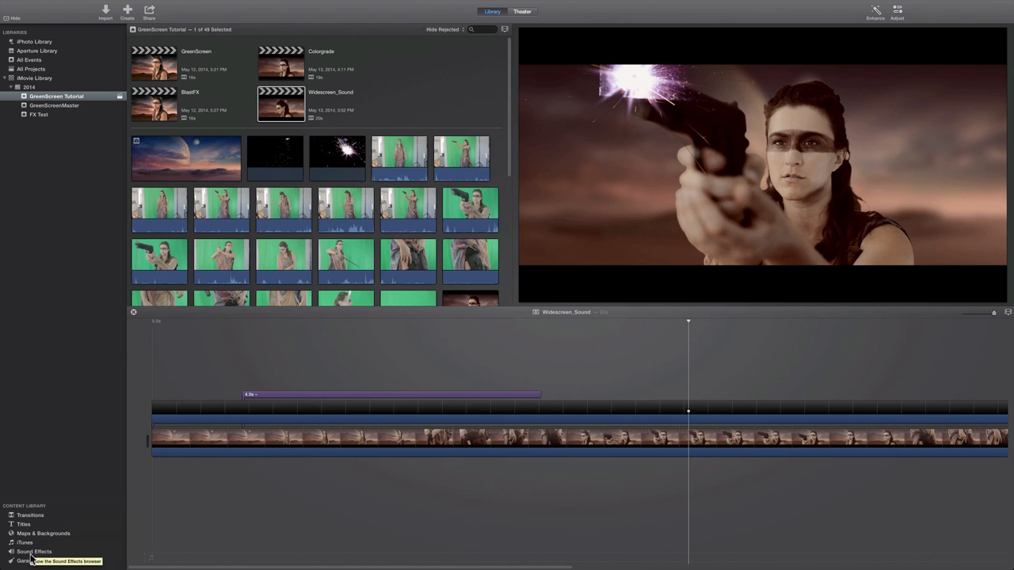
Browse the built-in Sound Effects library through its weapon, household and impact categories.
click(34, 551)
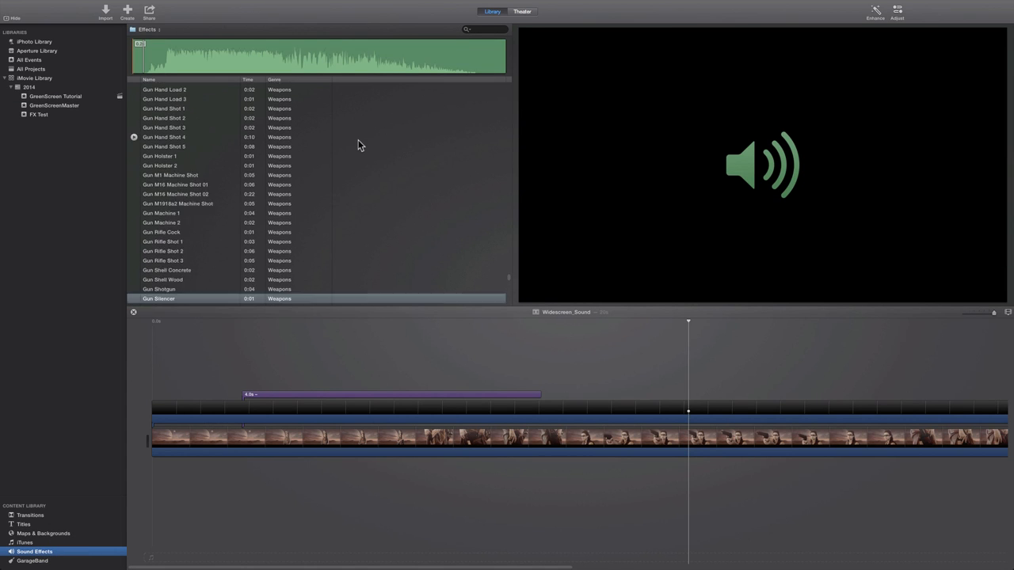
scroll(down, 3)
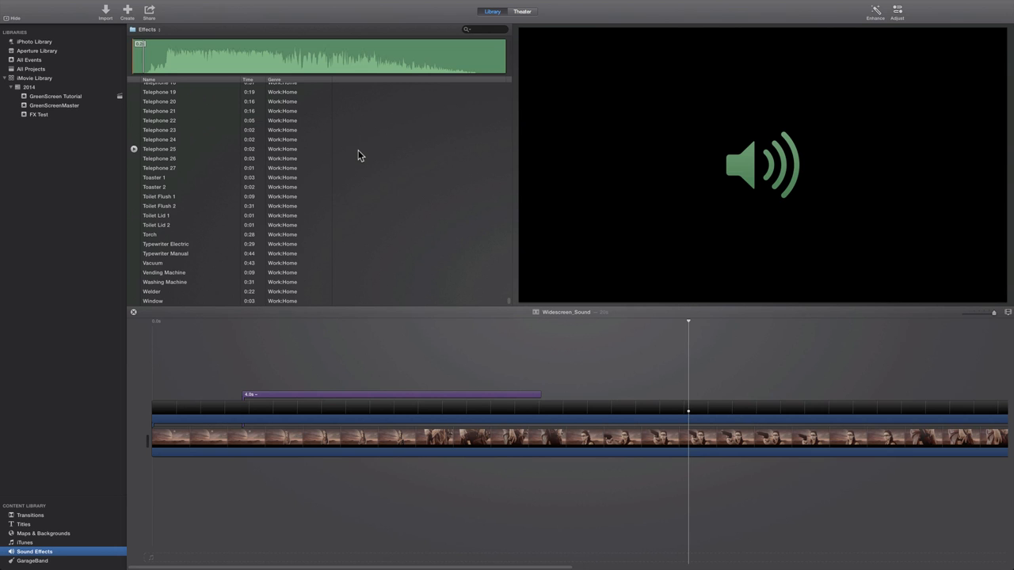
scroll(up, 3)
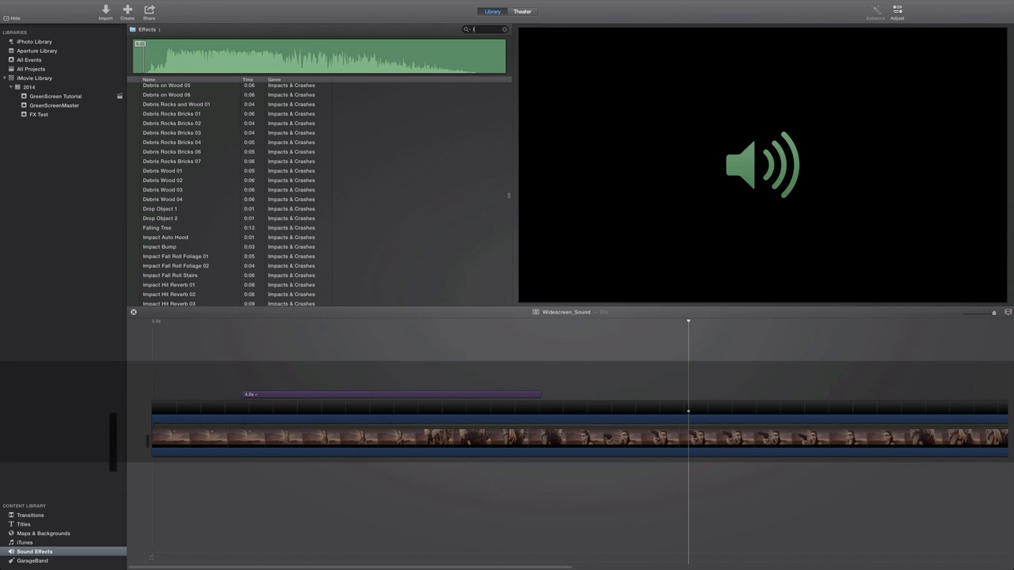
Search the sound effects for 'laser' and audition the Impact Laser 04 effect.
text(laser)
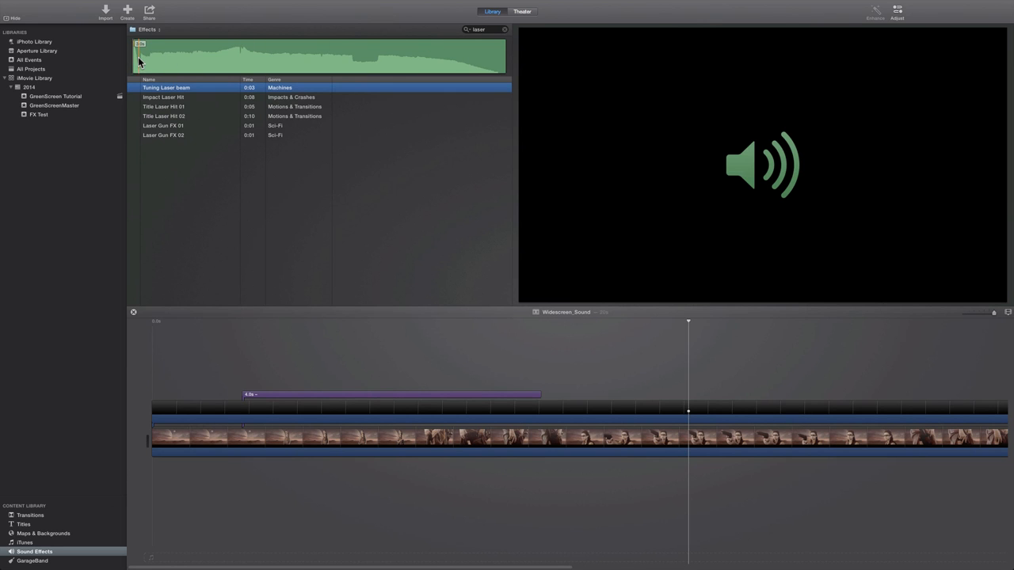
click(163, 96)
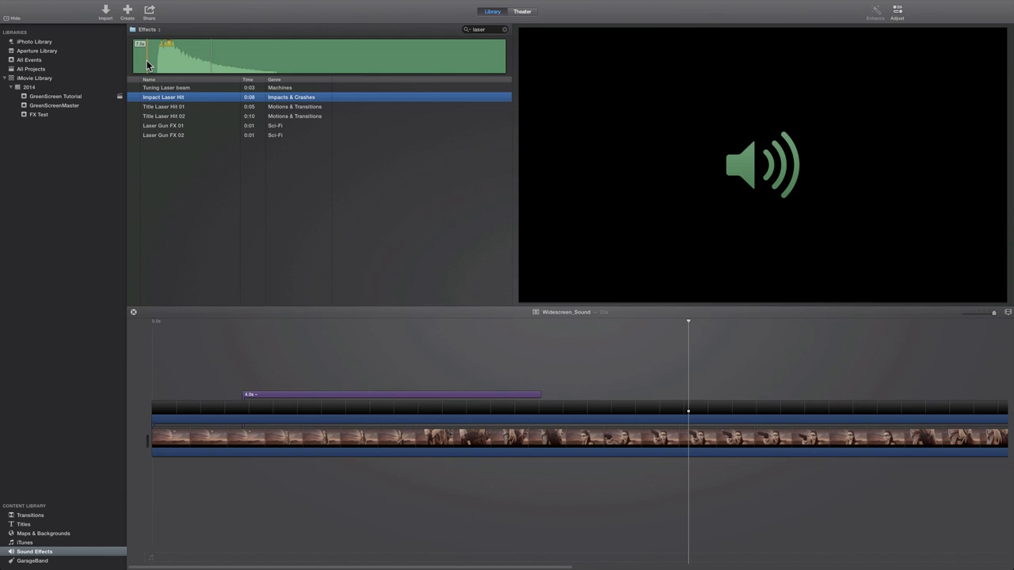
mouse_move(203, 66)
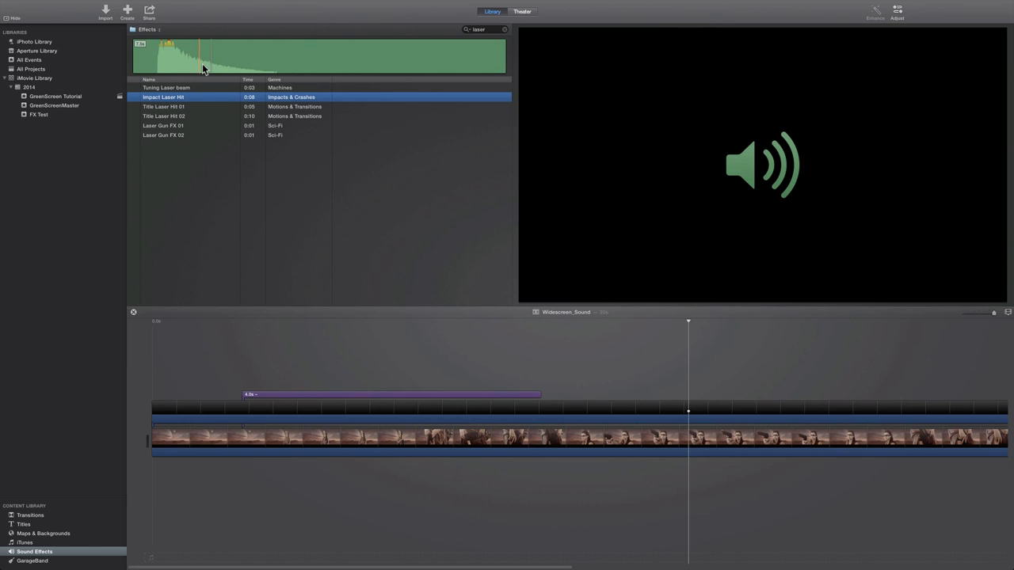
mouse_move(295, 70)
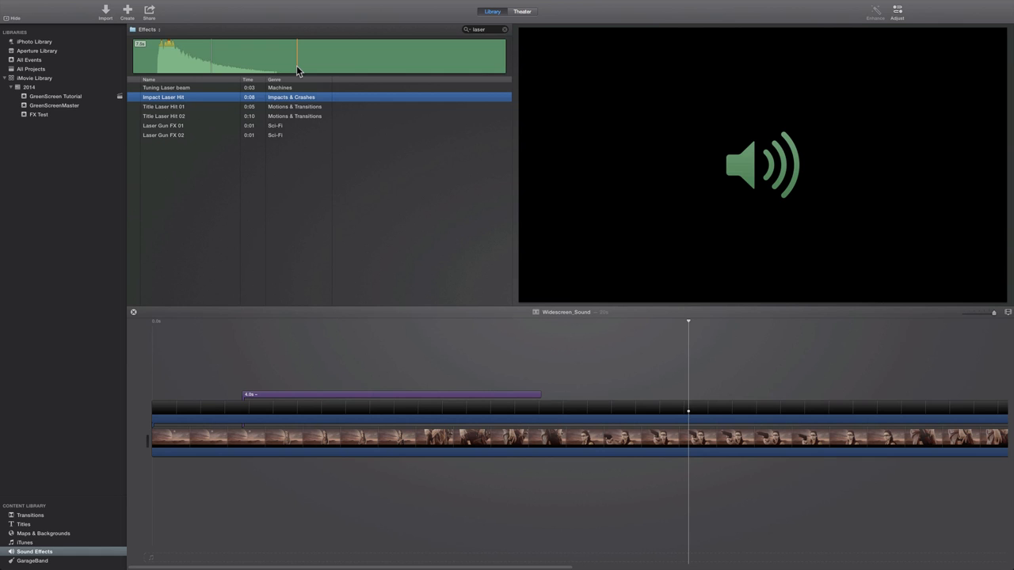
mouse_move(434, 272)
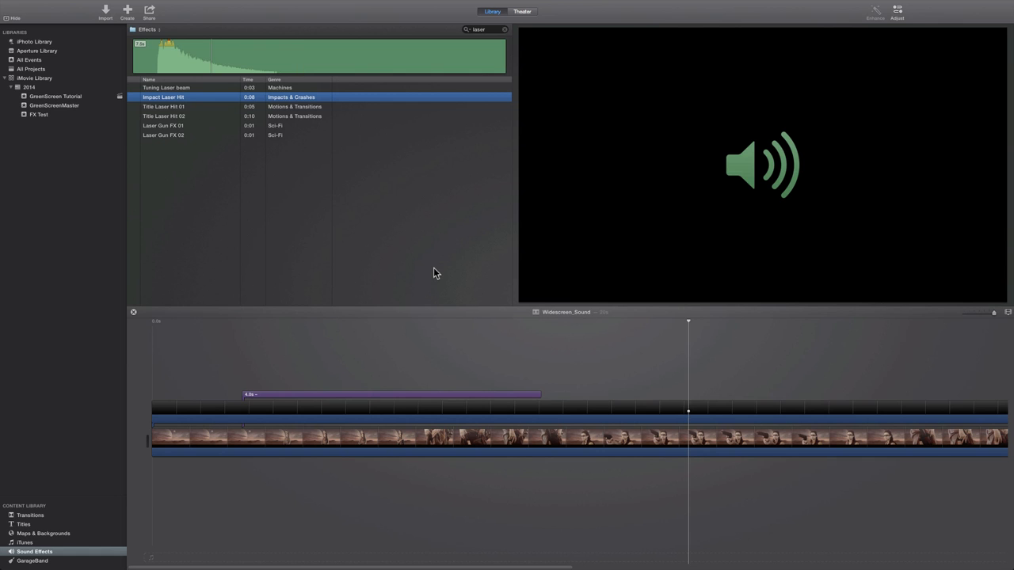
mouse_move(442, 283)
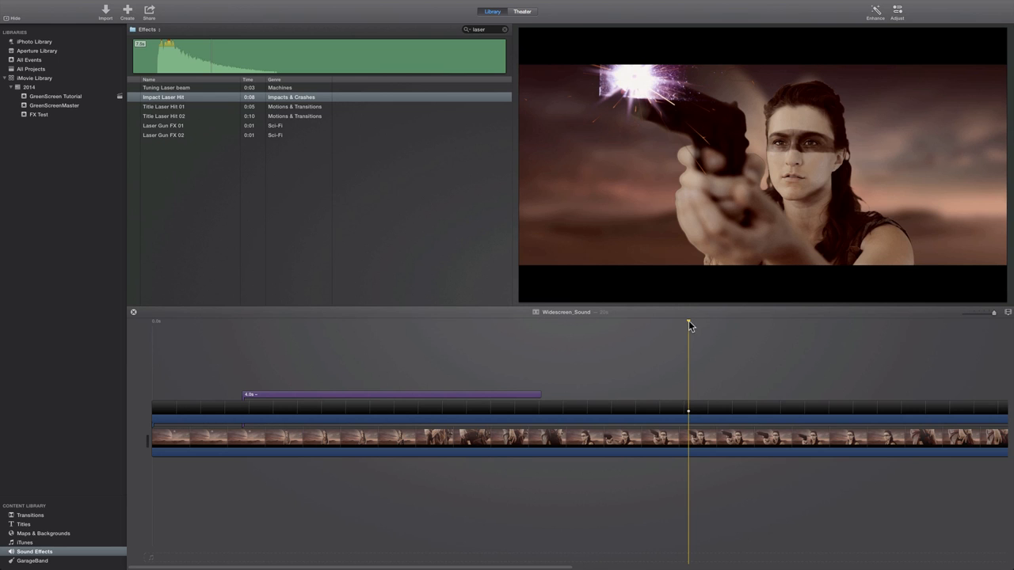
mouse_move(696, 323)
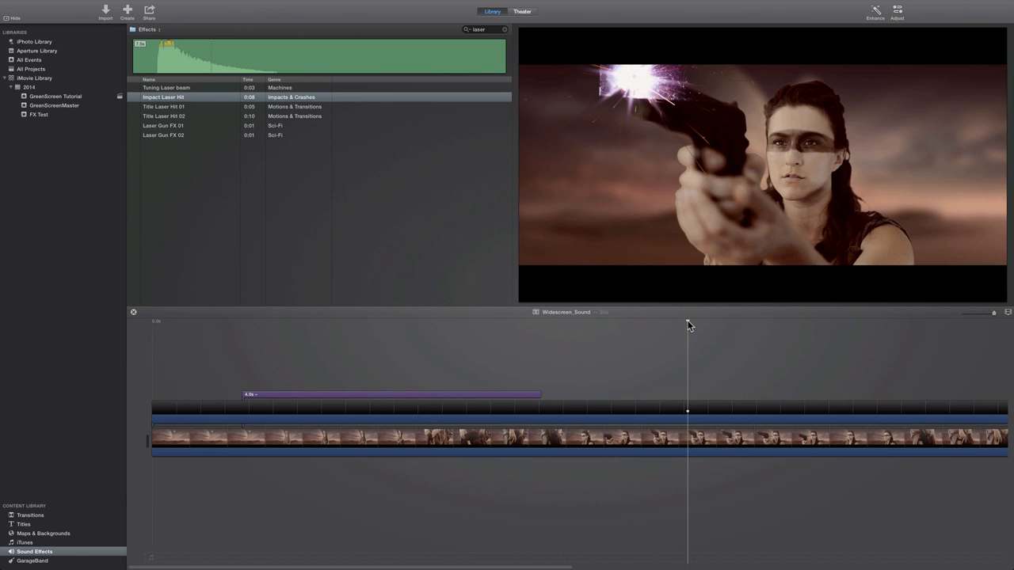
Position the playhead just before the gun fires its laser shot.
click(687, 440)
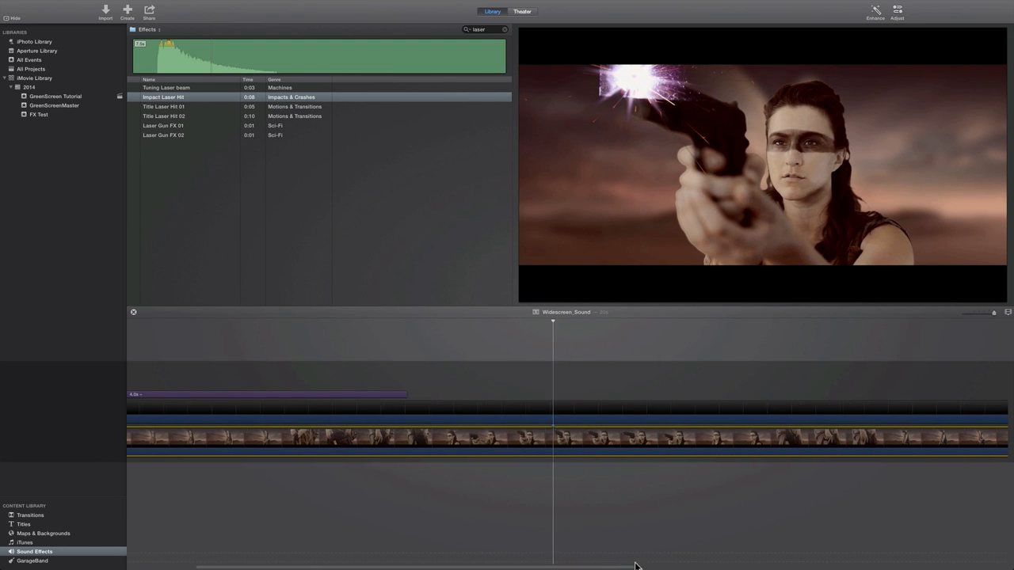
click(564, 324)
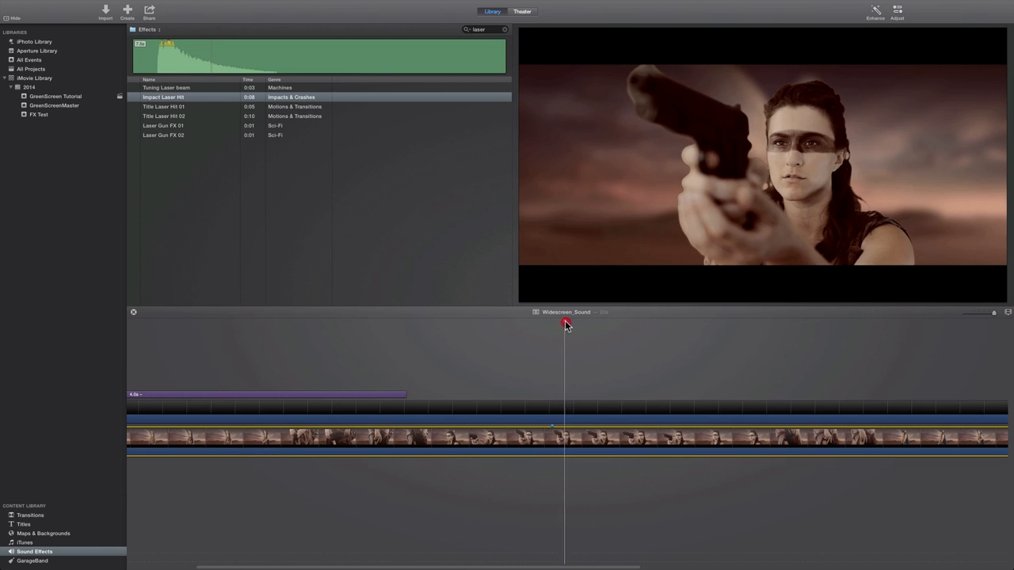
click(162, 126)
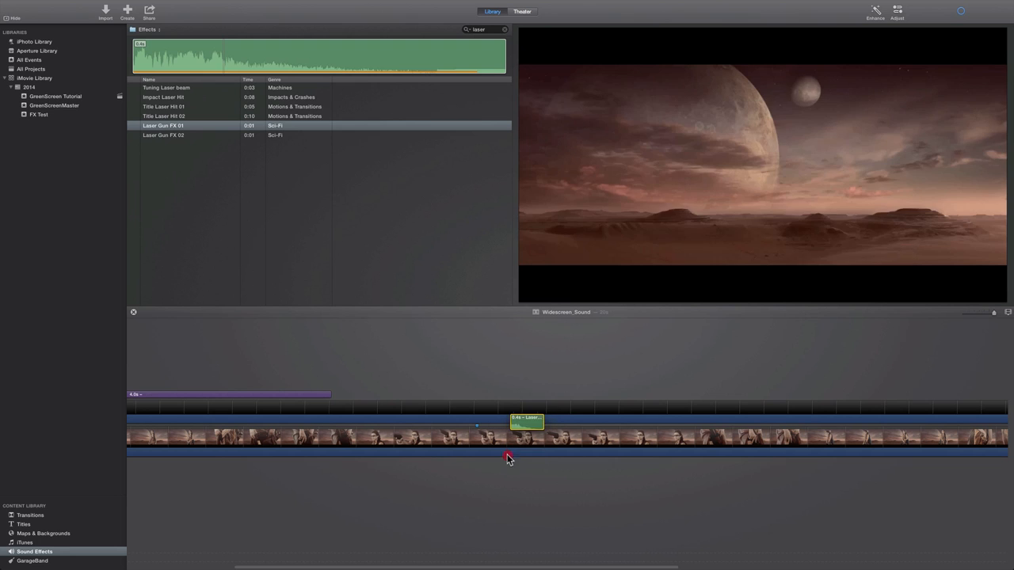
Add Laser Gun FX 01 beneath the firing shots and check both laser sound clips.
drag(526, 422, 497, 465)
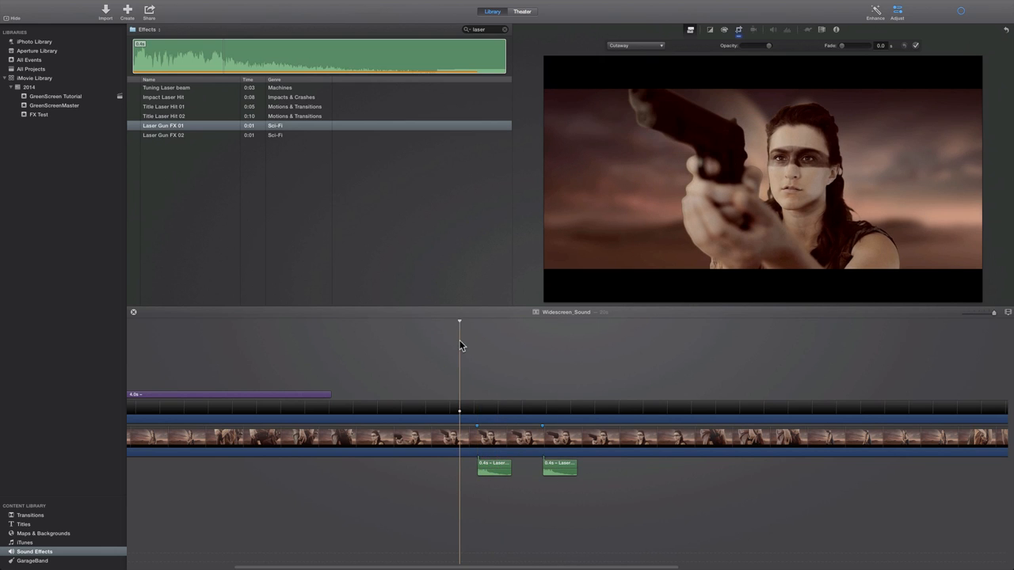
click(561, 411)
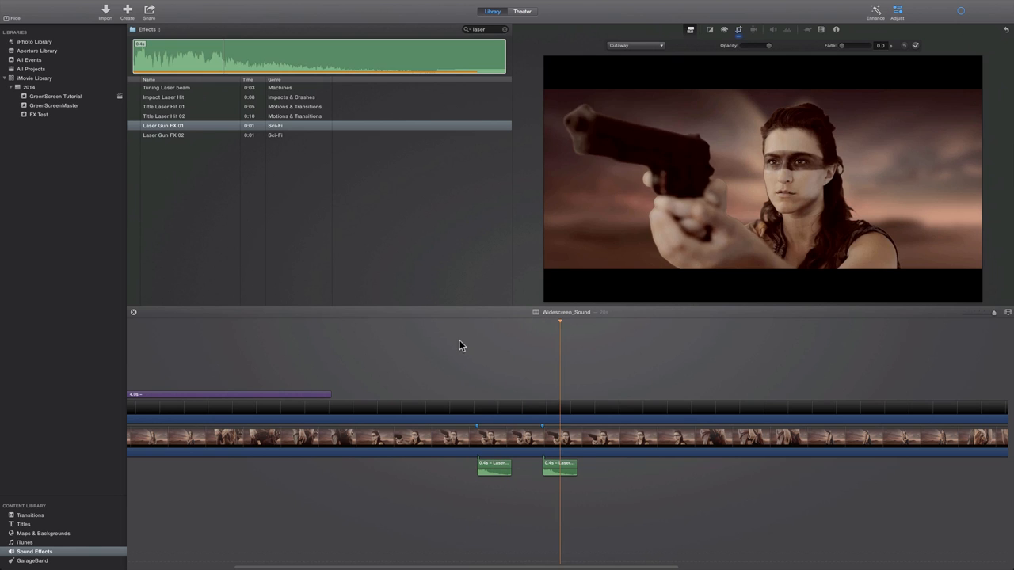
click(479, 326)
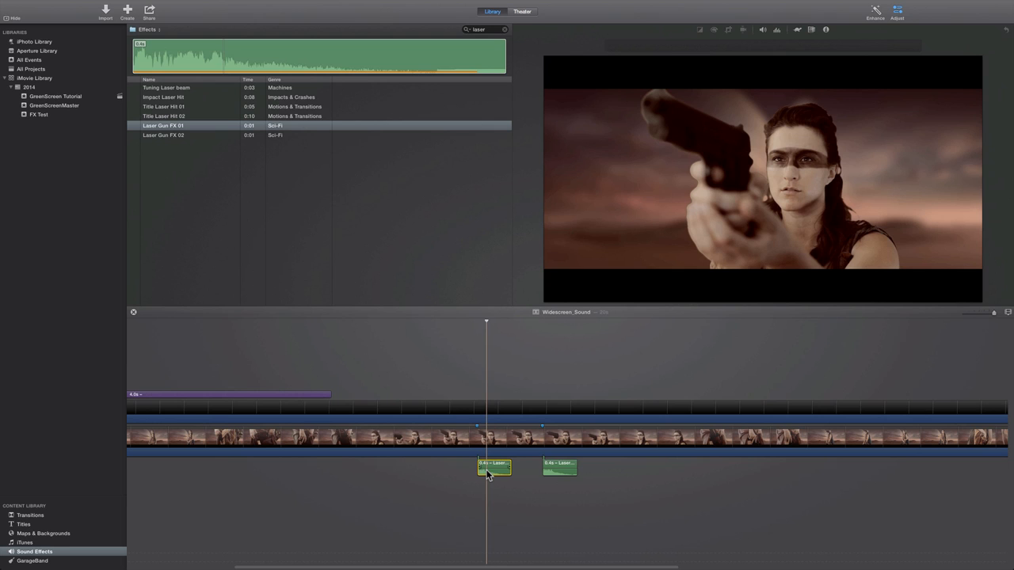
mouse_move(488, 301)
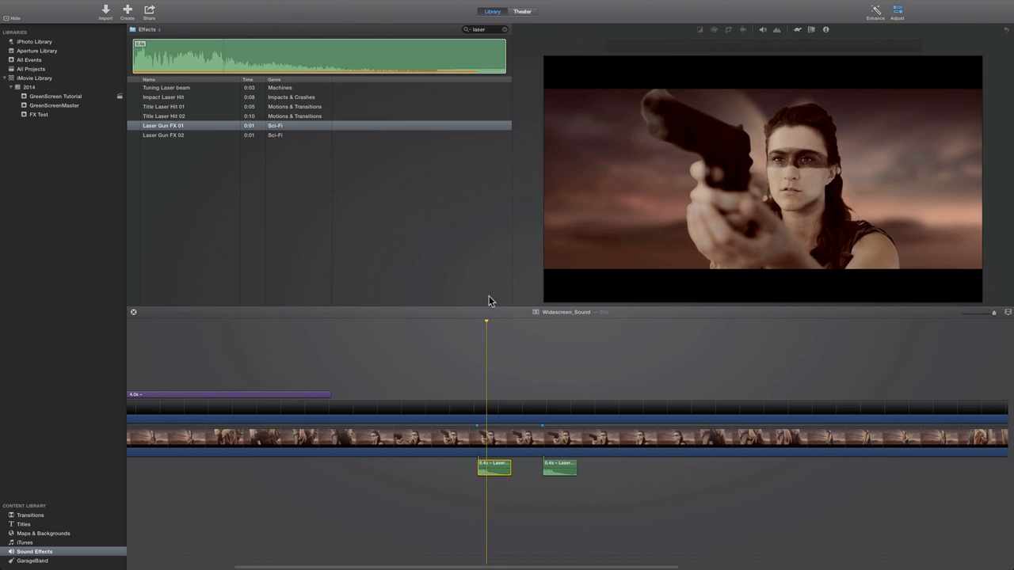
mouse_move(897, 12)
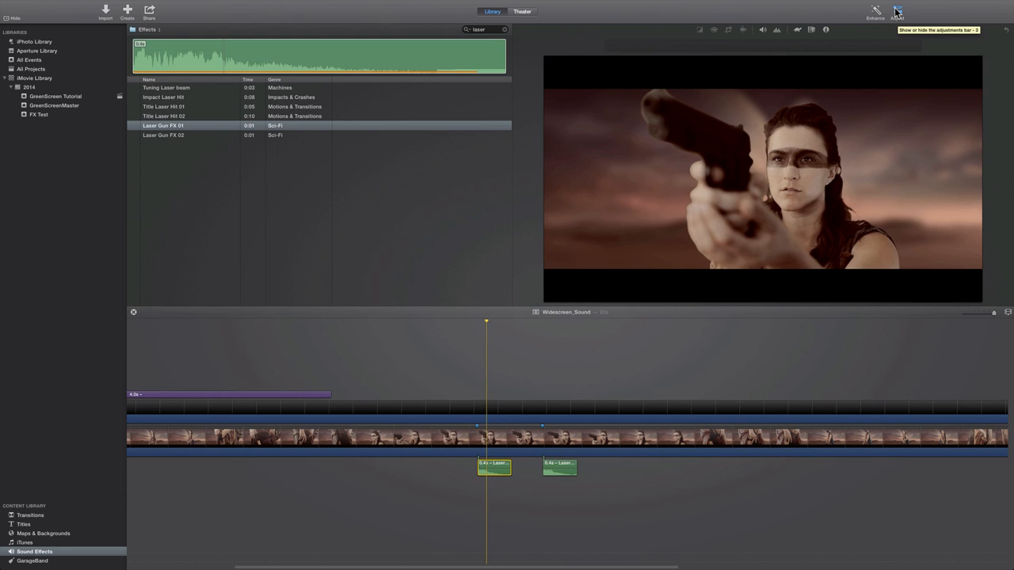
Bring up the Choose Audio Effect grid for the selected laser sound clip.
click(897, 11)
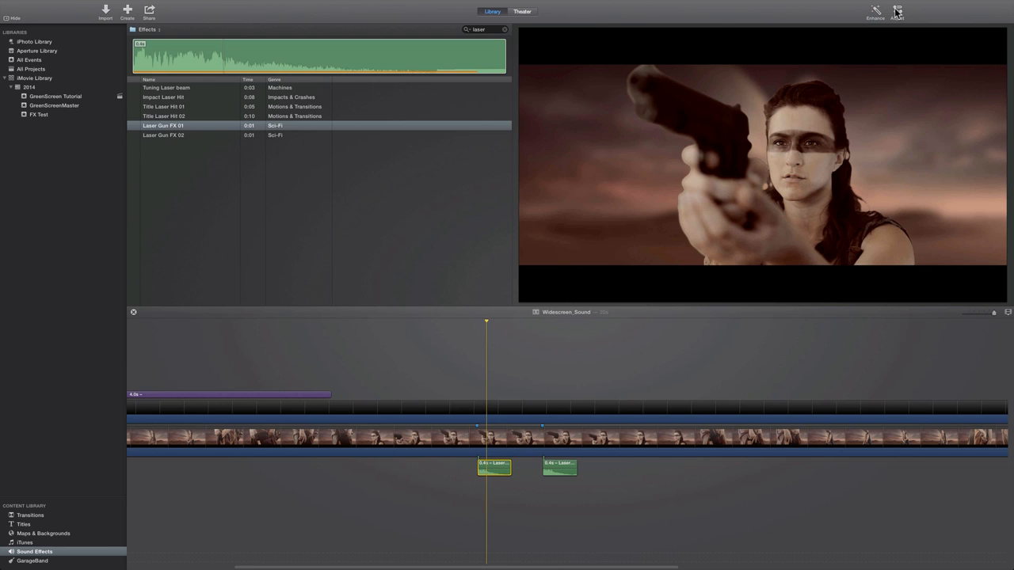
click(897, 11)
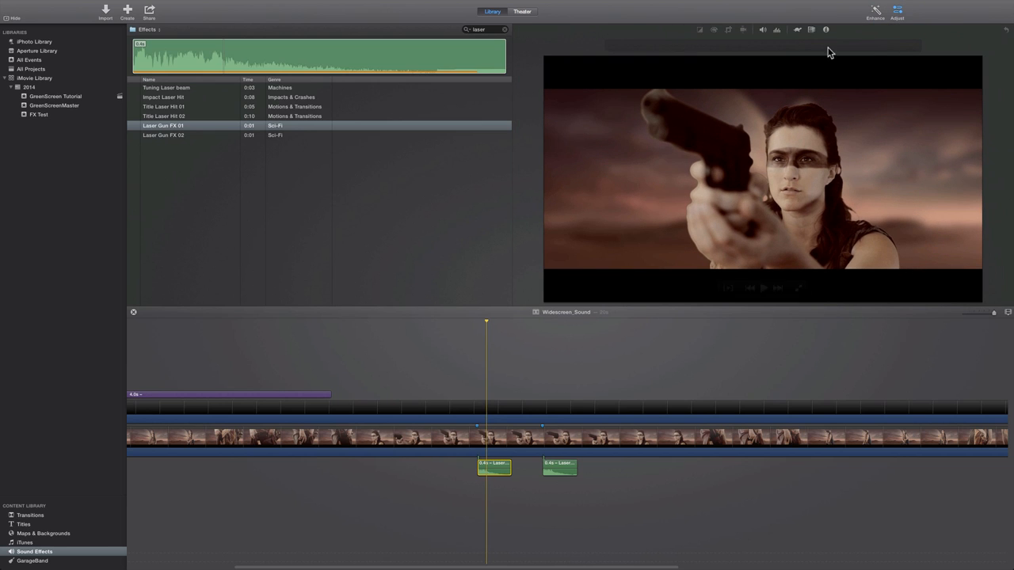
click(811, 28)
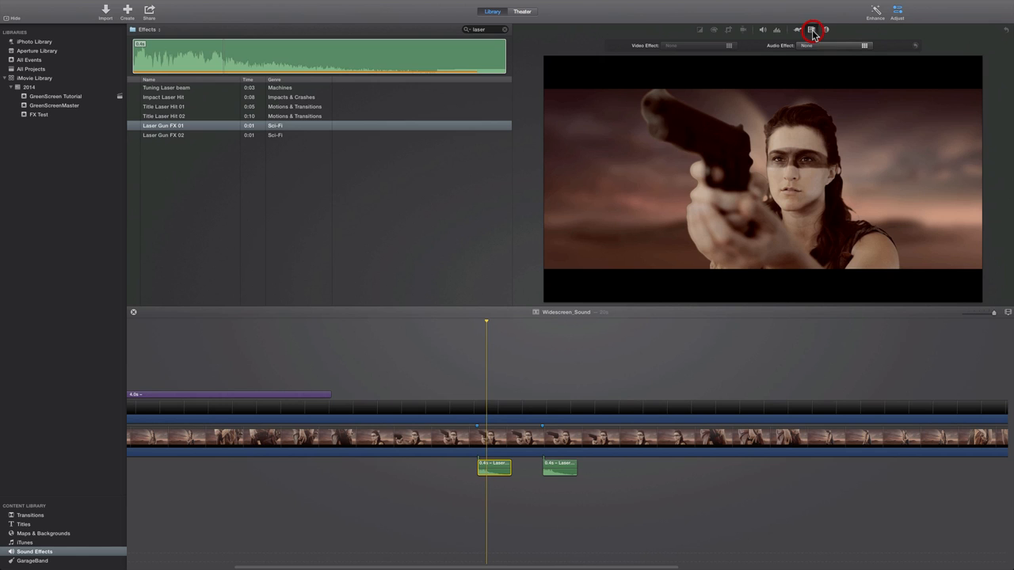
click(865, 45)
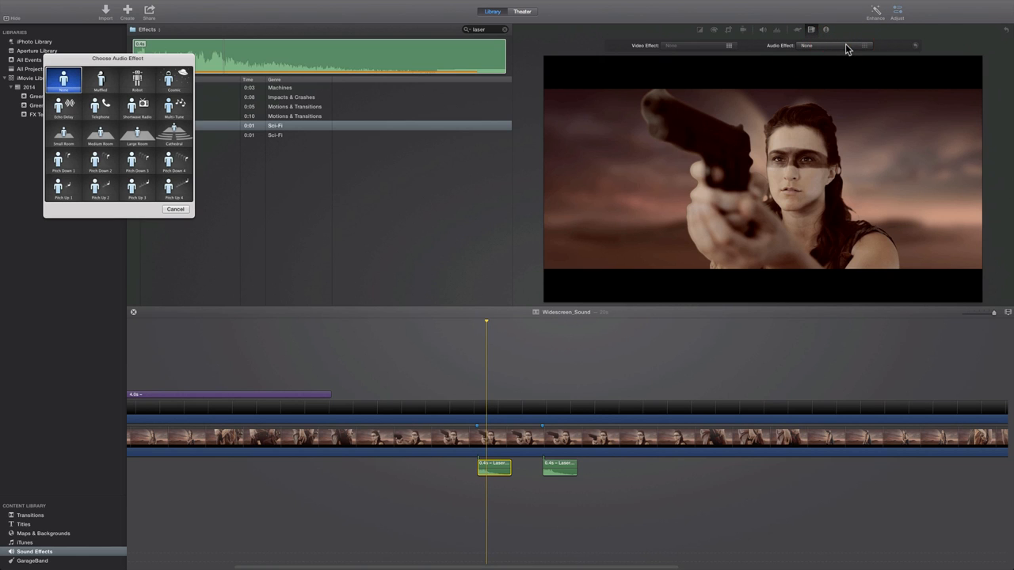
drag(117, 57, 388, 184)
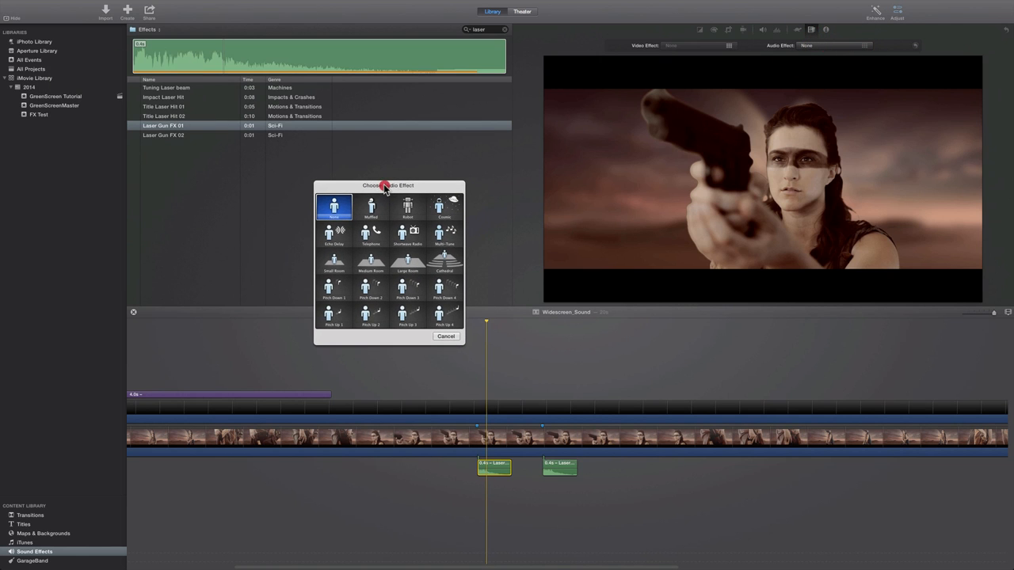
mouse_move(386, 185)
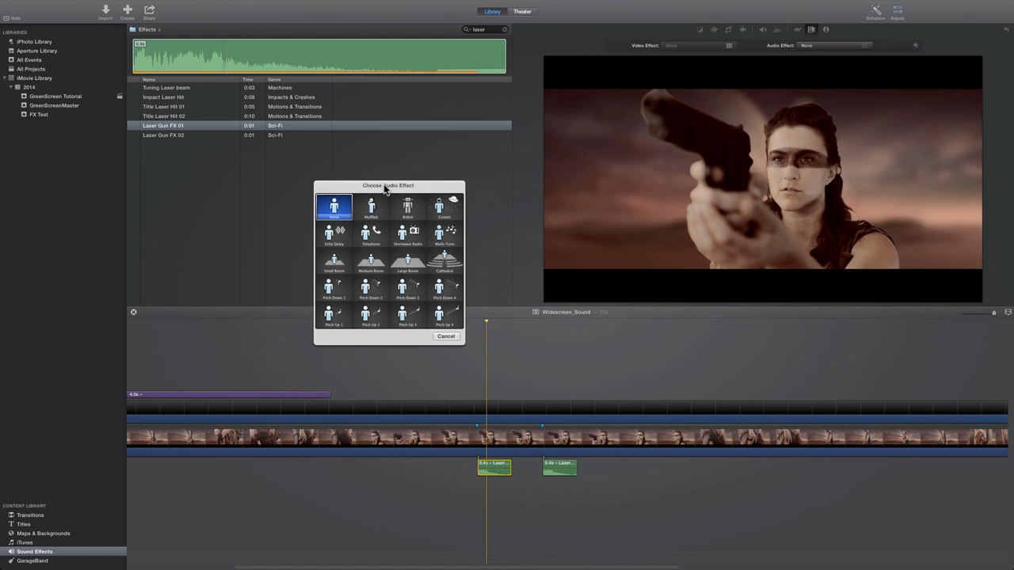
Audition two voice-style audio effects on the laser sound and apply the chosen one.
click(407, 208)
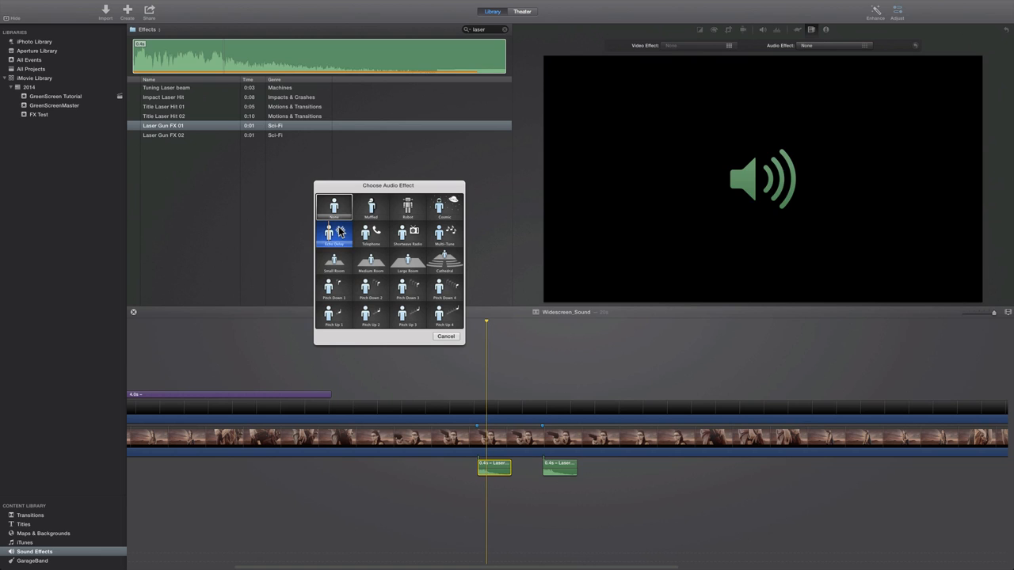
click(333, 207)
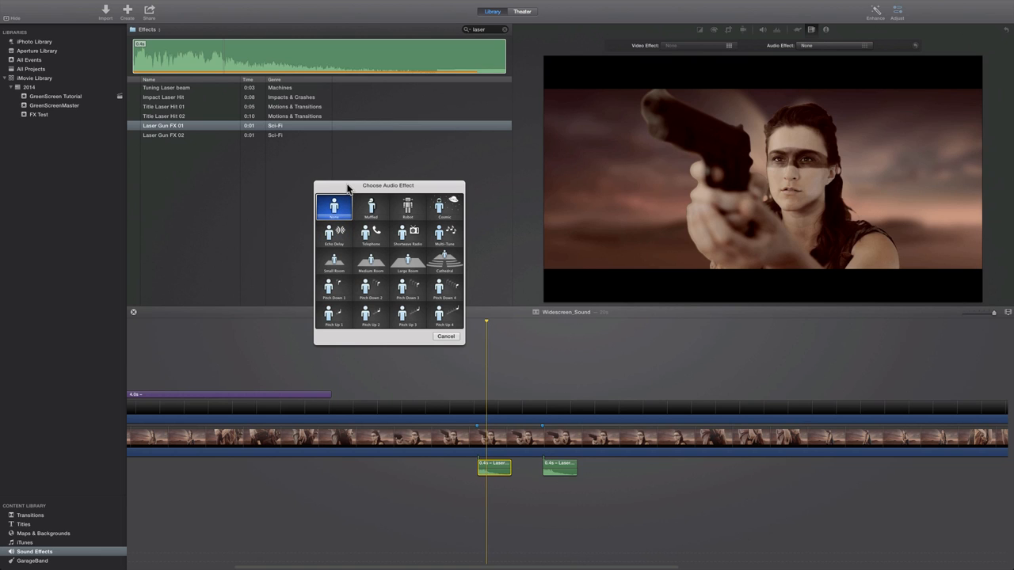
mouse_move(390, 193)
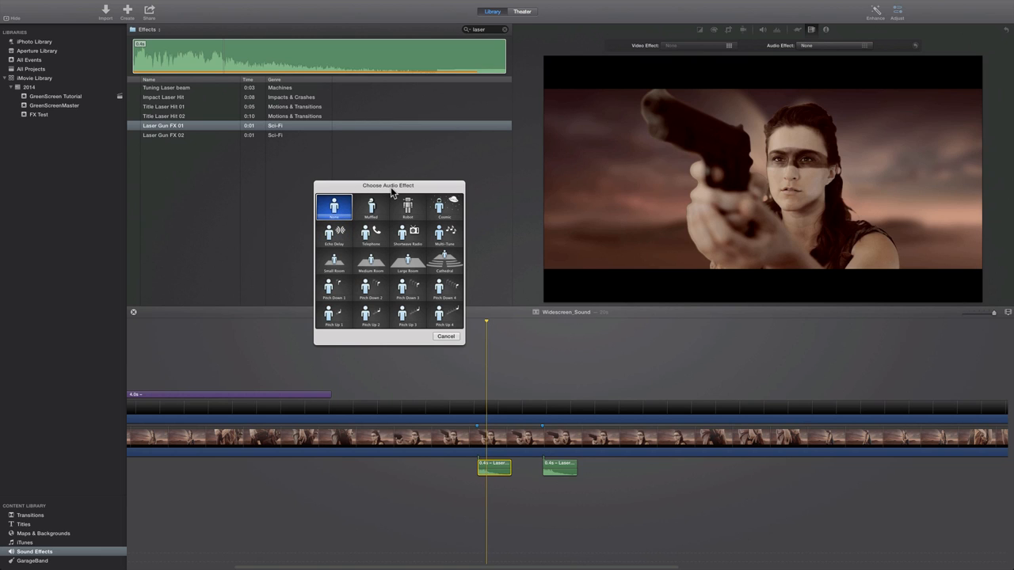
click(407, 209)
text(scra)
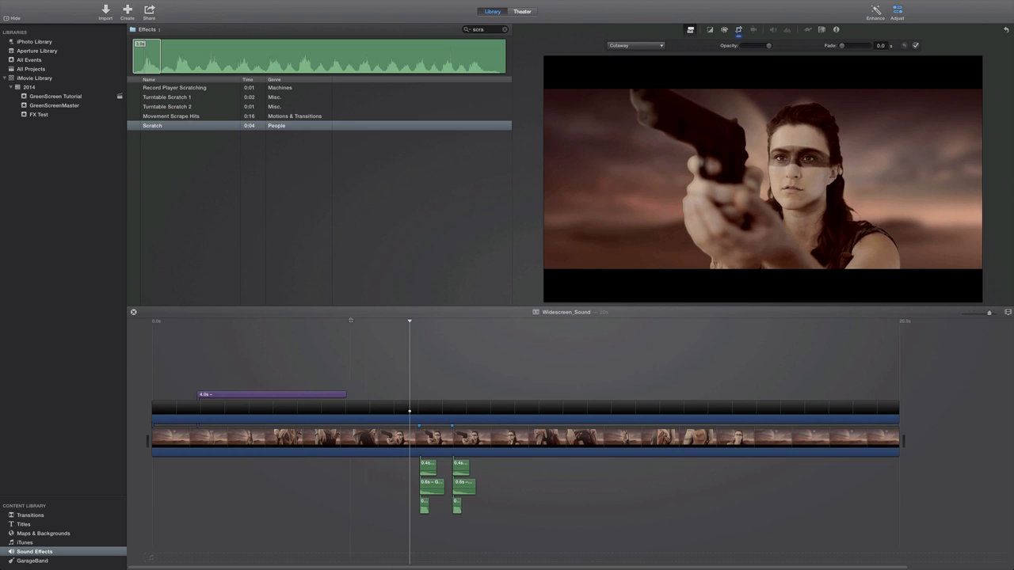
Clear the sound effect search and move to the earlier hands-and-holster shot.
click(504, 29)
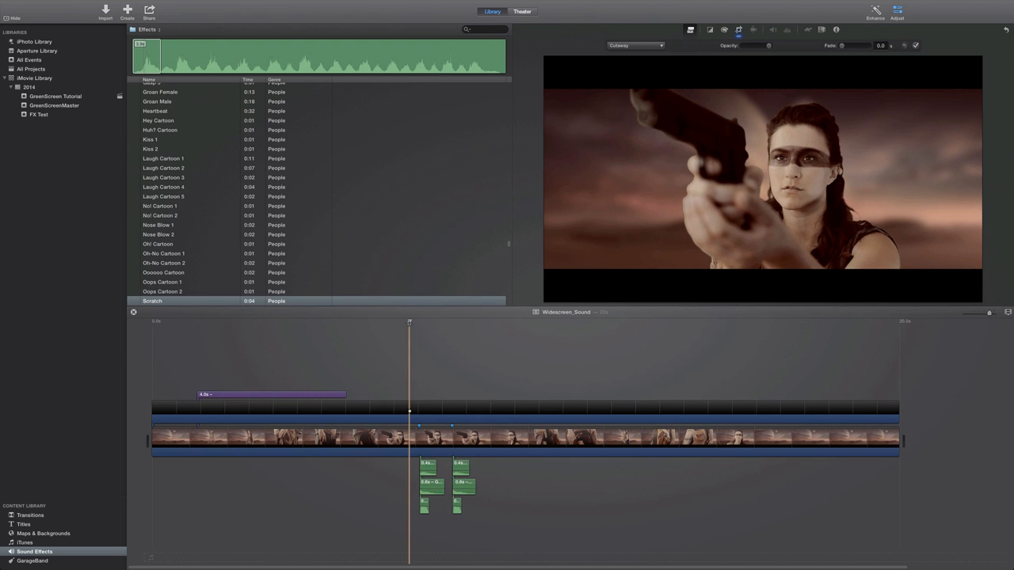
click(358, 409)
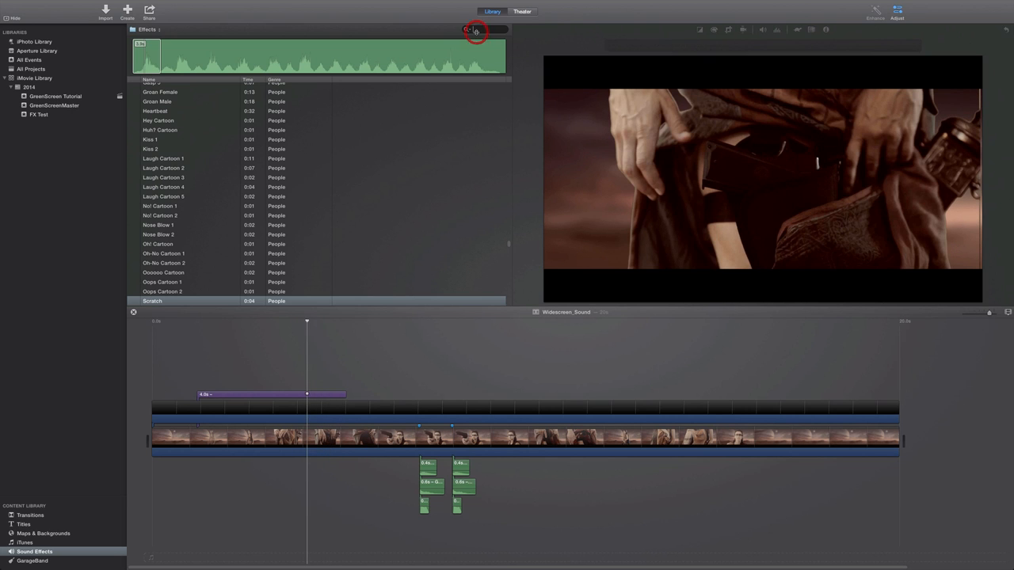
Search 'hols', place Clothes 1 under the opening shots, preview it and fade out its ending.
text(hols)
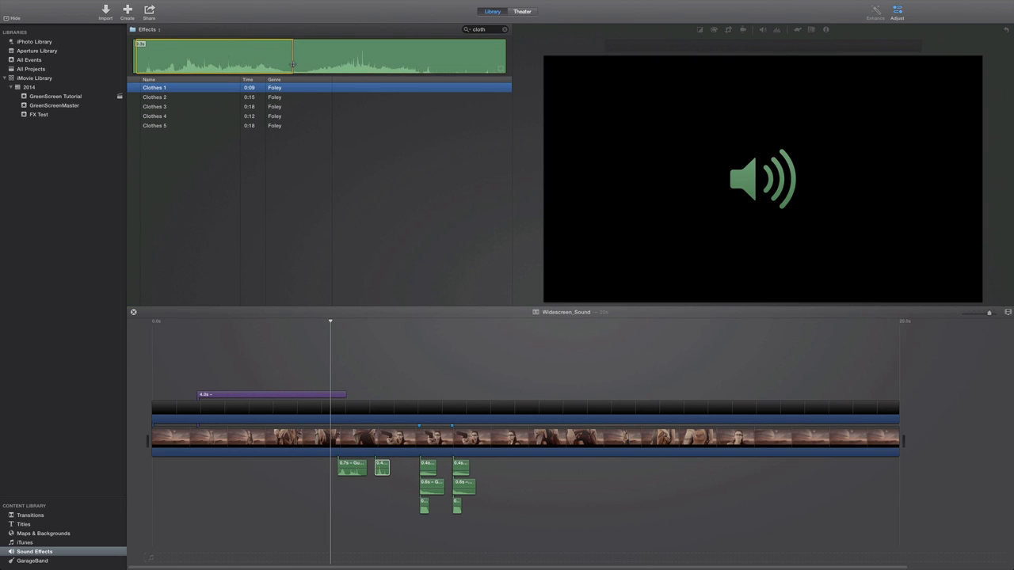
drag(155, 87, 363, 425)
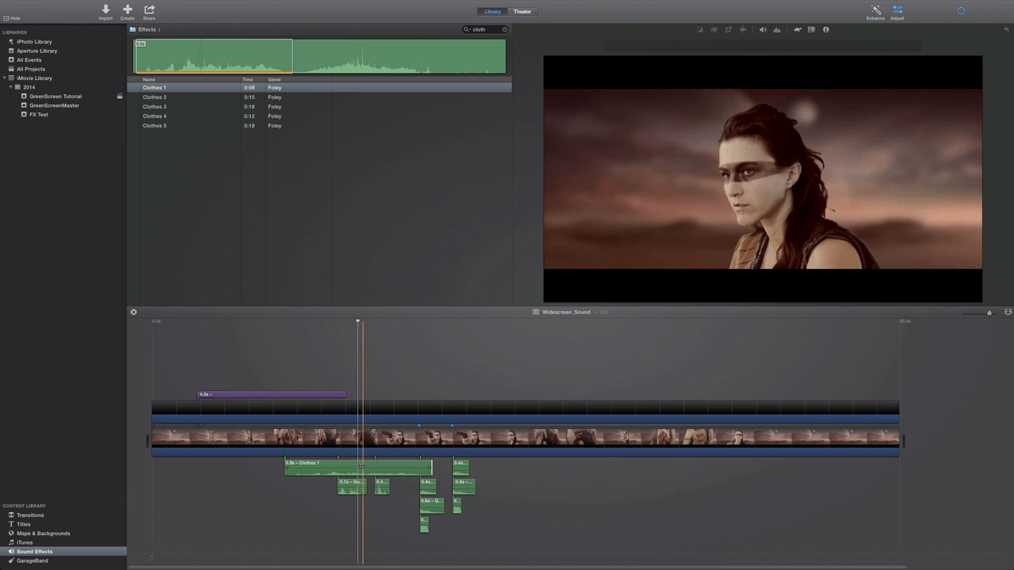
click(288, 320)
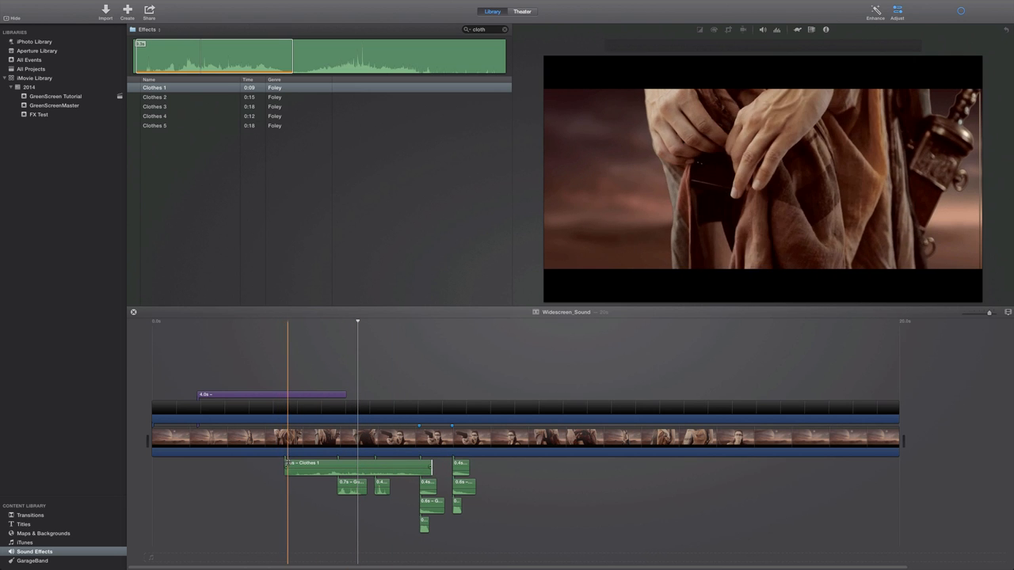
click(346, 466)
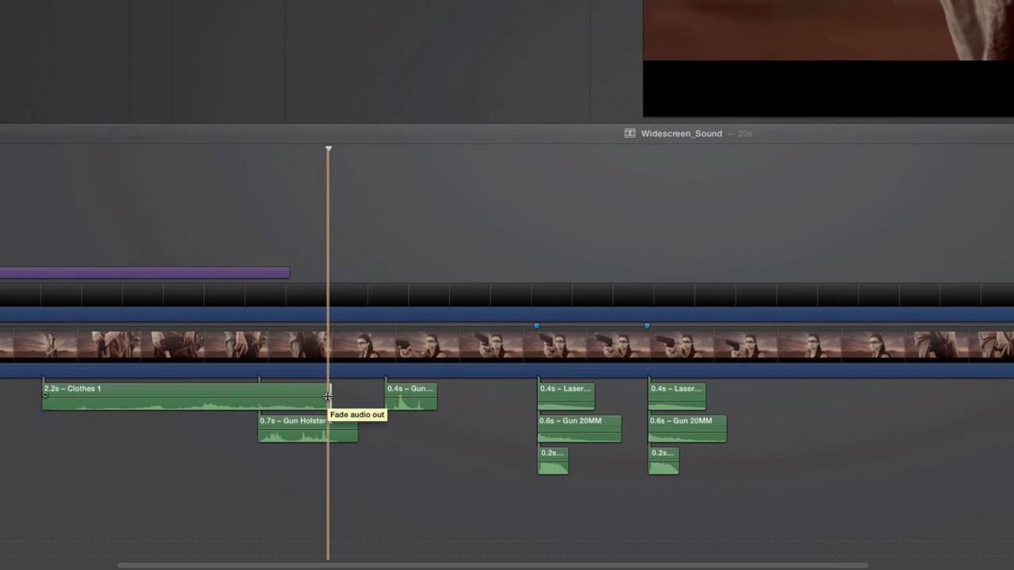
drag(326, 396, 300, 396)
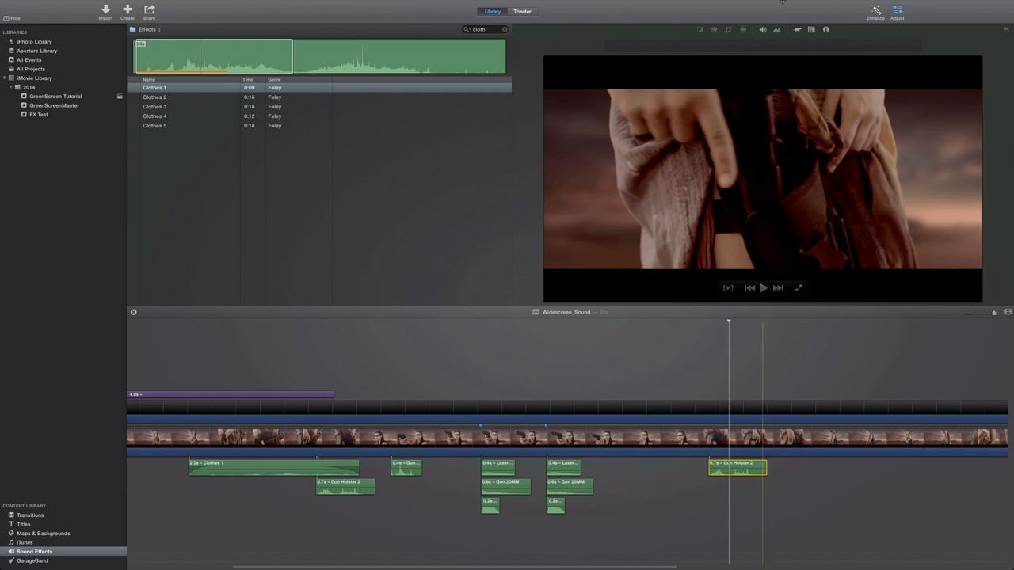
Retime the later holster sound clip with the Speed control's retime handle.
click(798, 29)
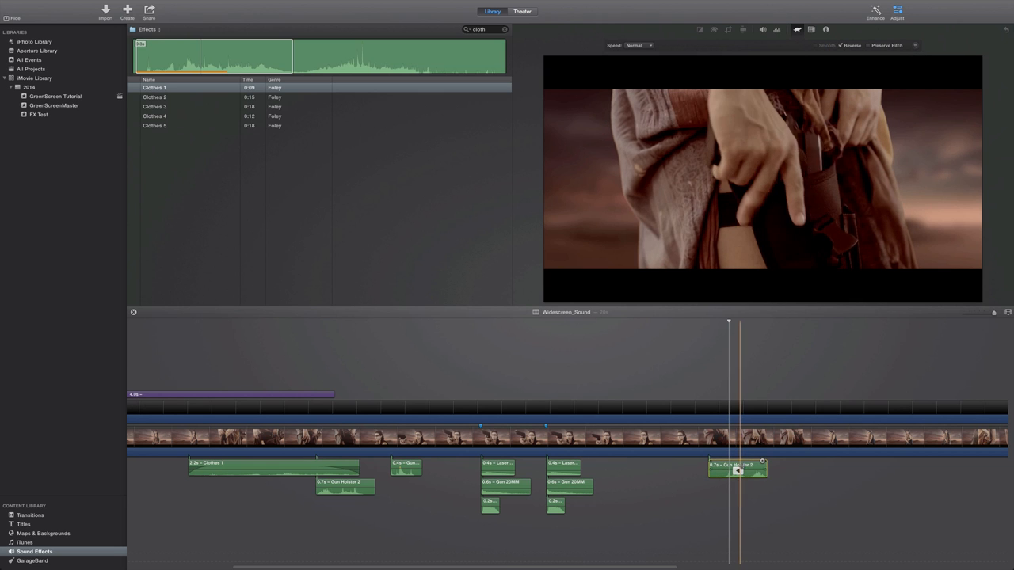
drag(736, 469, 723, 469)
text(sword)
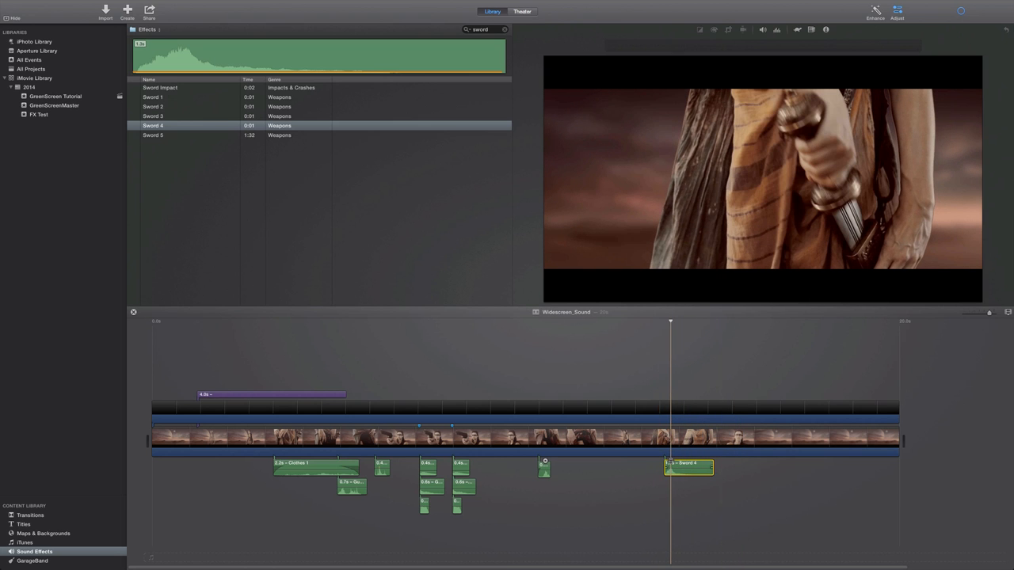
mouse_move(799, 28)
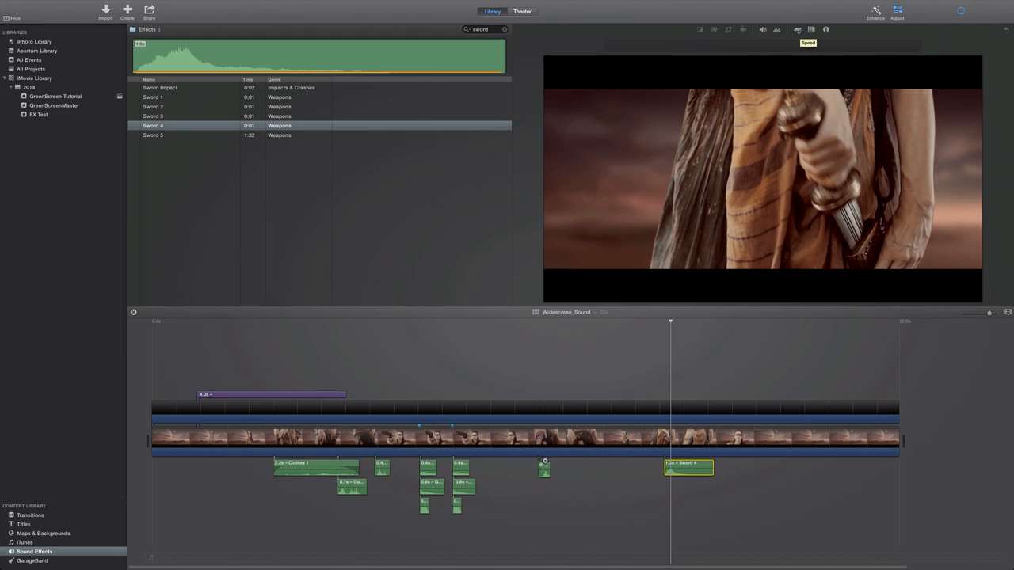
Set the Sword 4 sound clip to play in reverse via its speed settings.
click(799, 28)
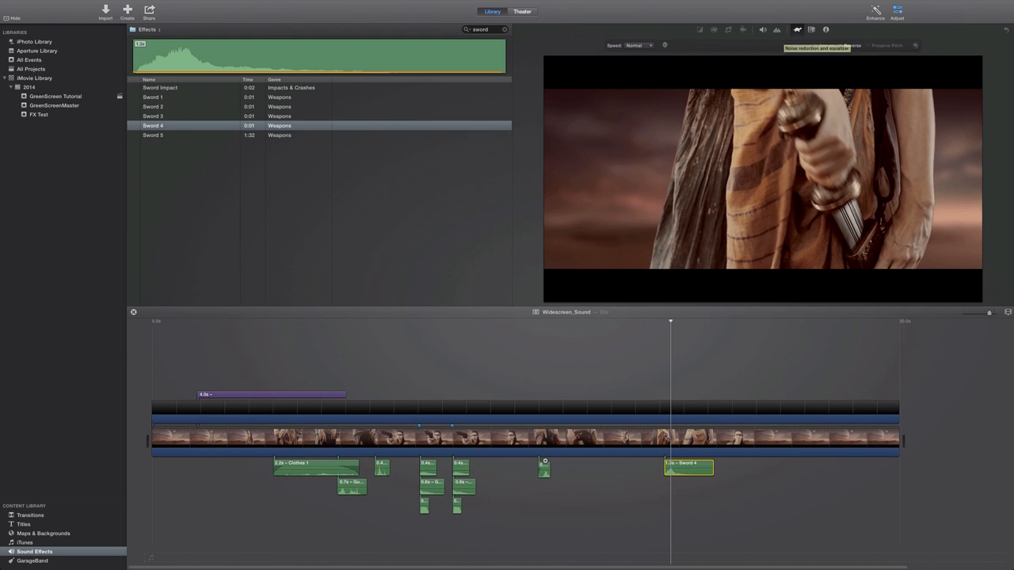
click(638, 44)
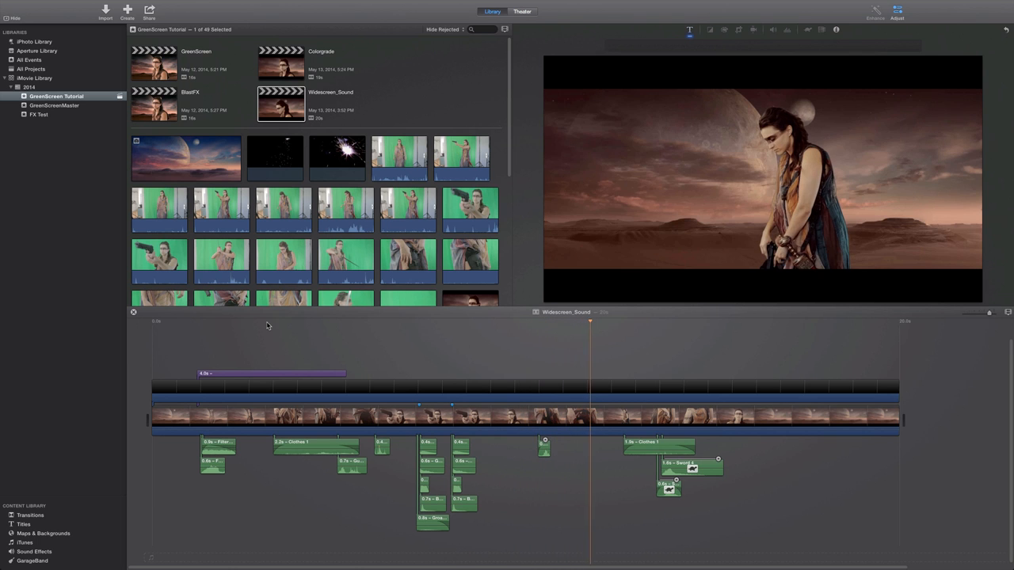
Play the sequence back from an early point near the start of the timeline.
click(266, 320)
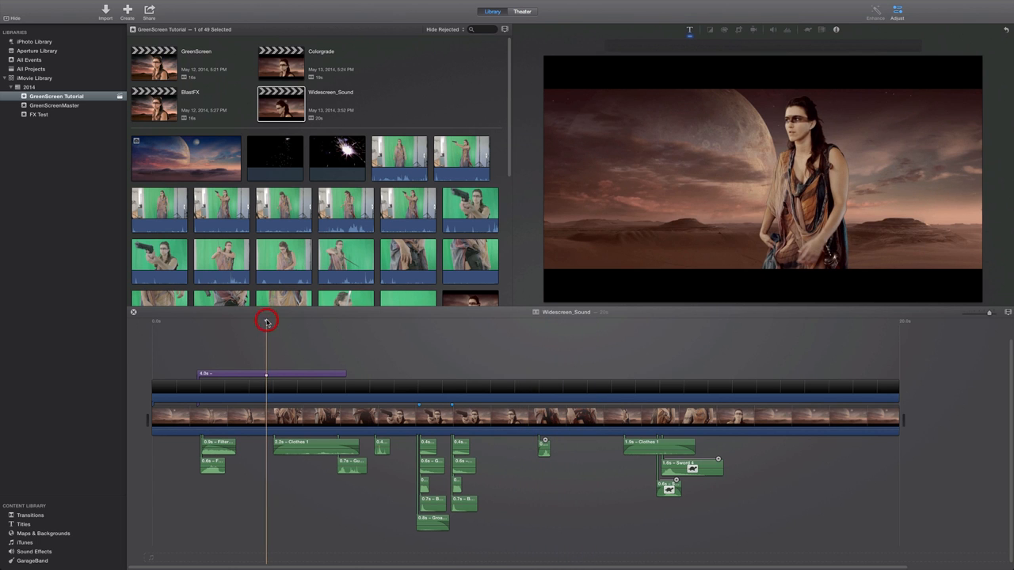
mouse_move(266, 320)
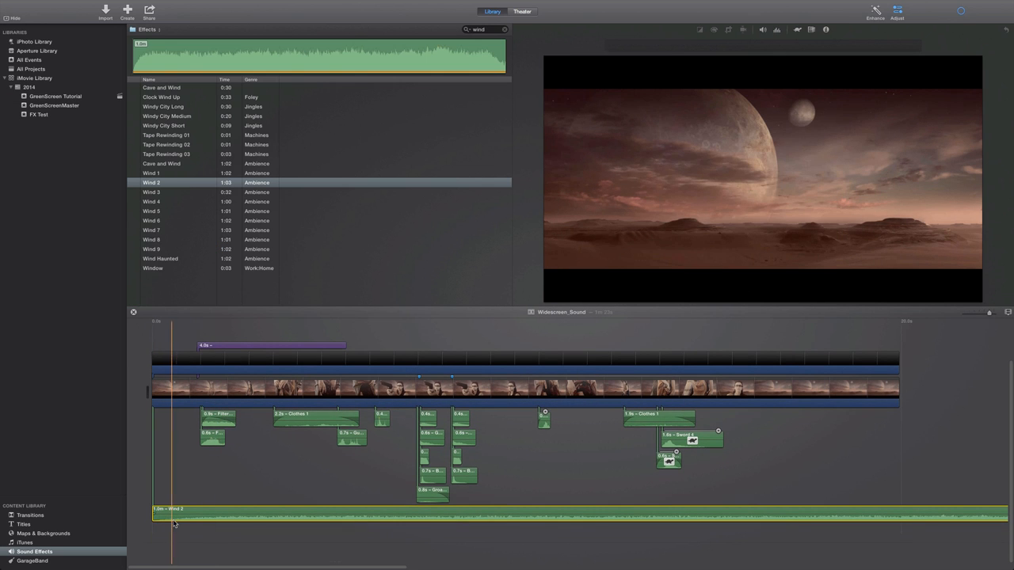
Add the event's music clip to the movie beneath the Wind 2 ambience.
click(55, 97)
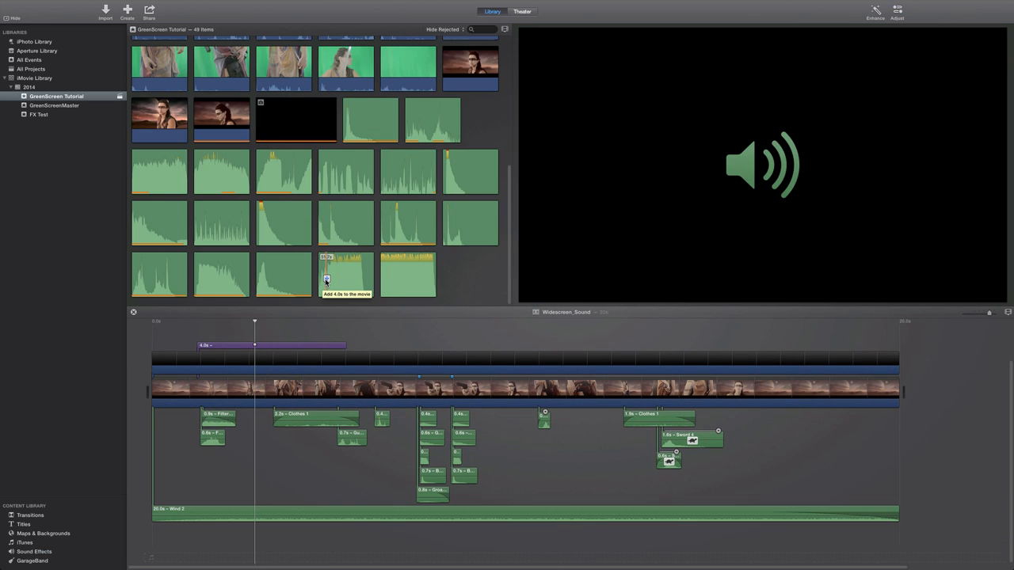
mouse_move(318, 282)
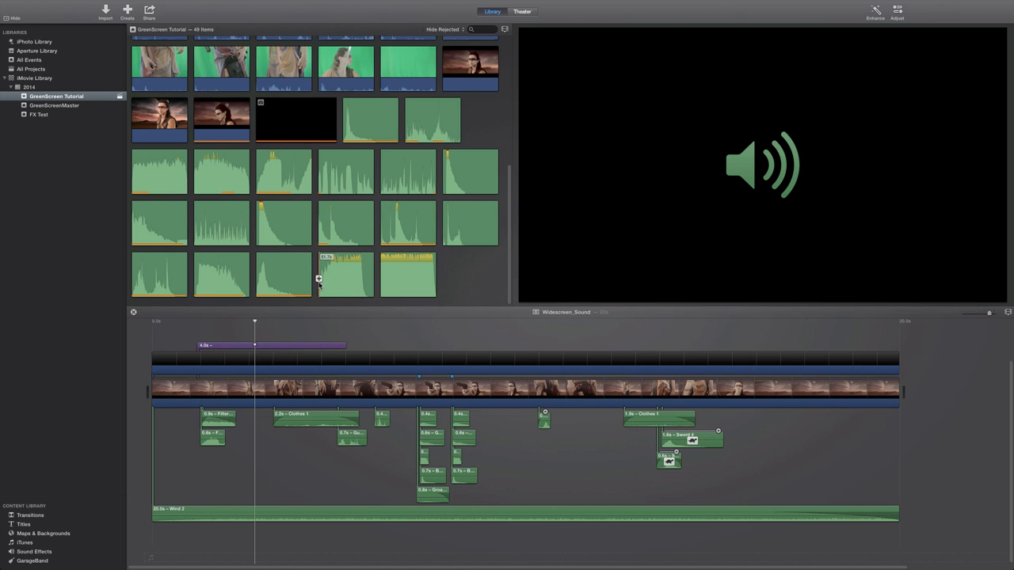
click(346, 276)
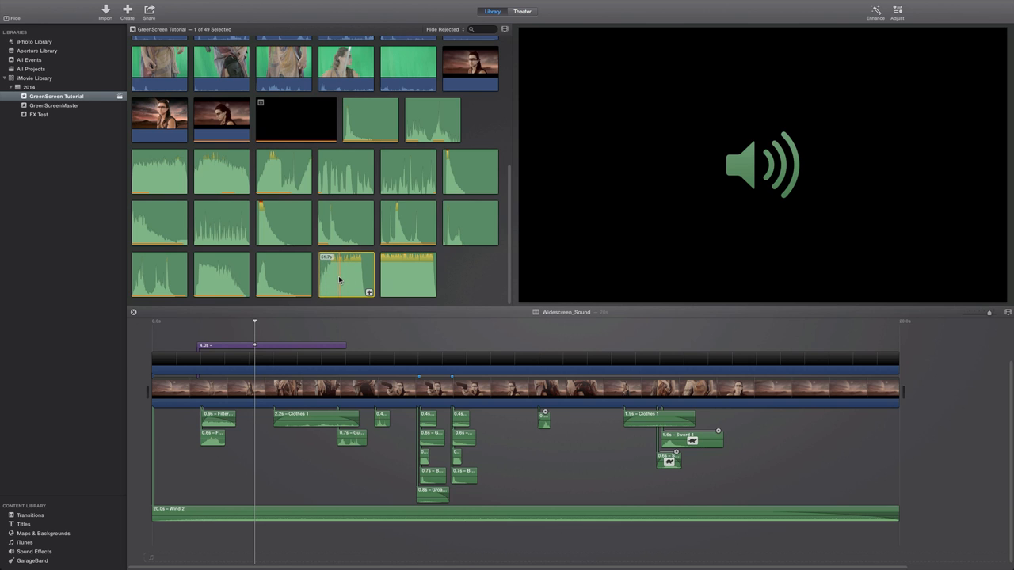
mouse_move(326, 276)
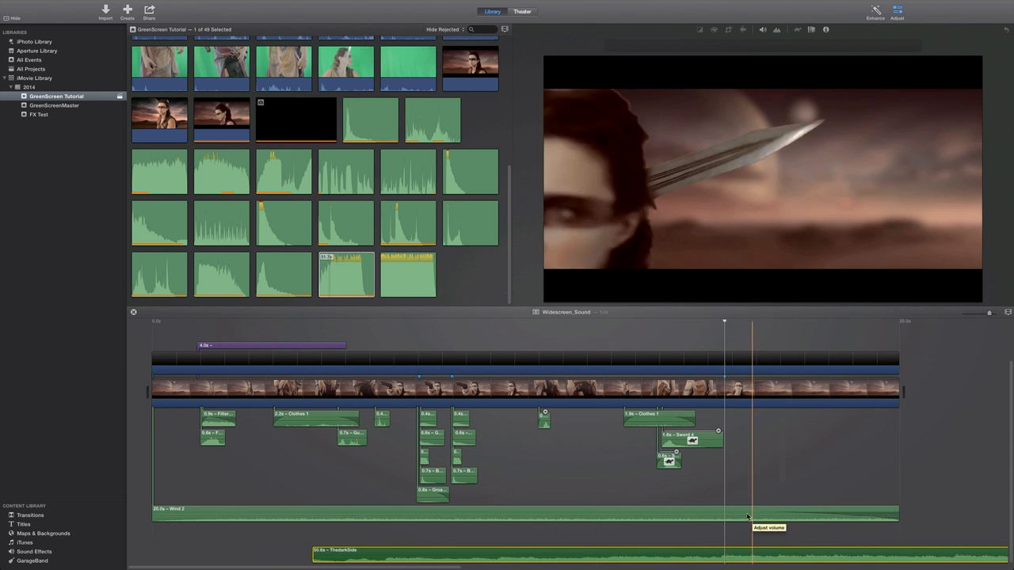
Preview the music against the picture from two points in the sequence.
click(314, 554)
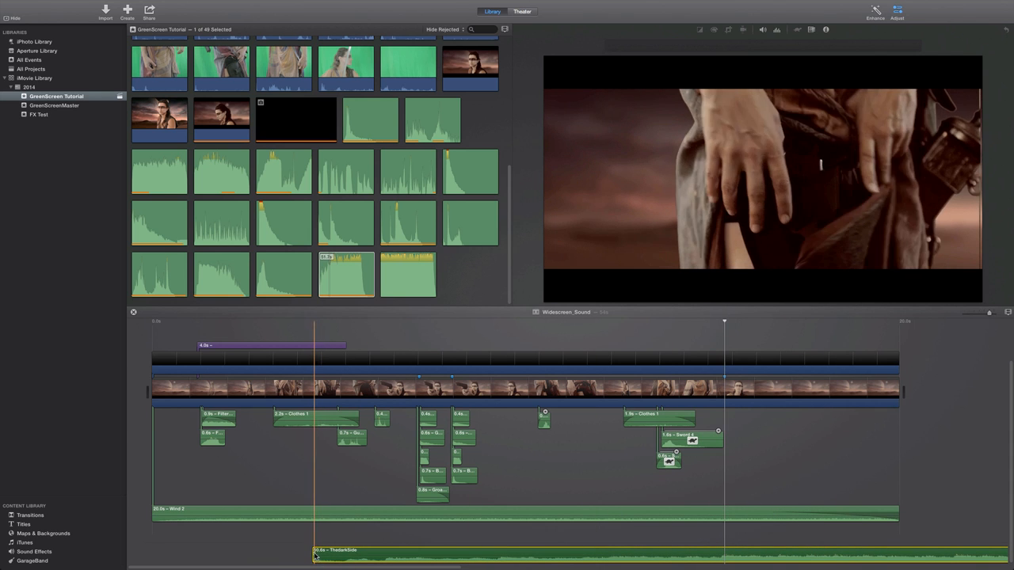
click(282, 554)
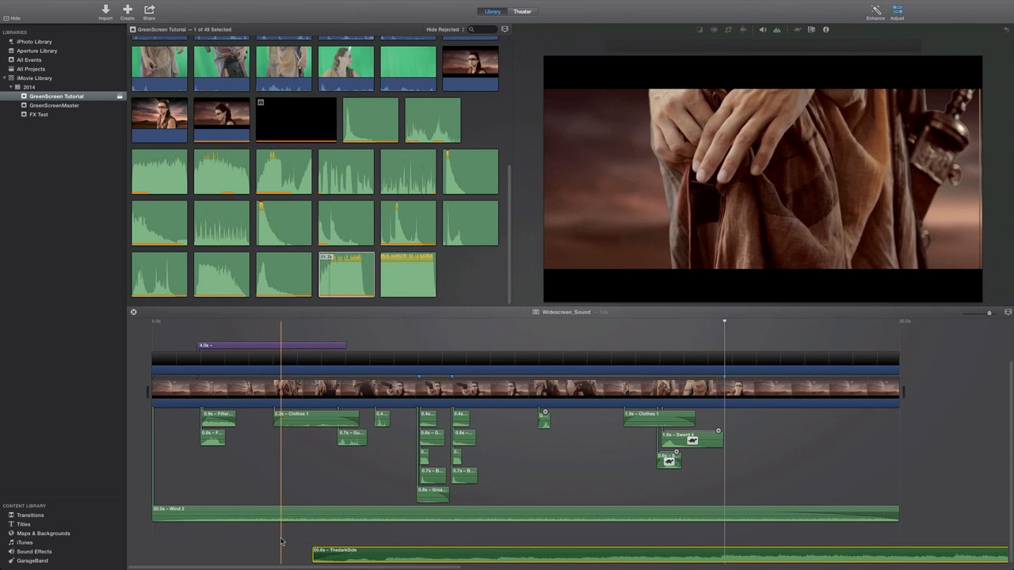